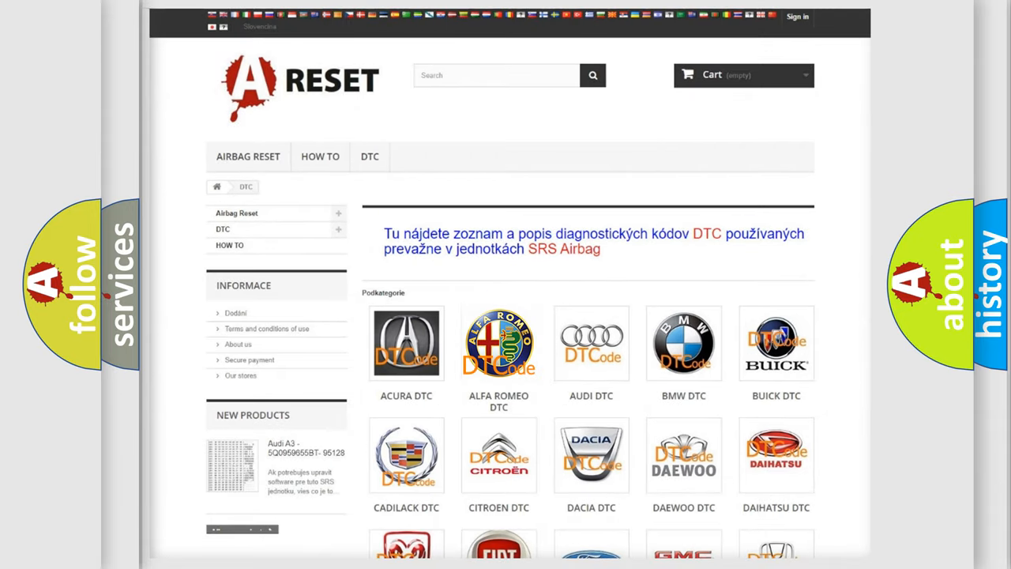
- Open the Alfa Romeo trouble code list and scroll to code U149D:64
left_click(499, 343)
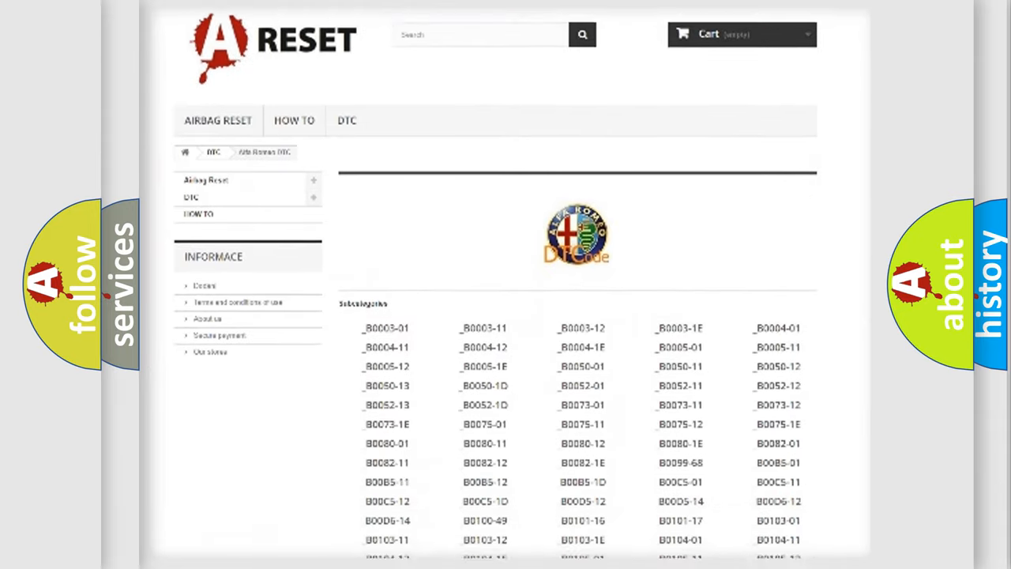
scroll("down", 3)
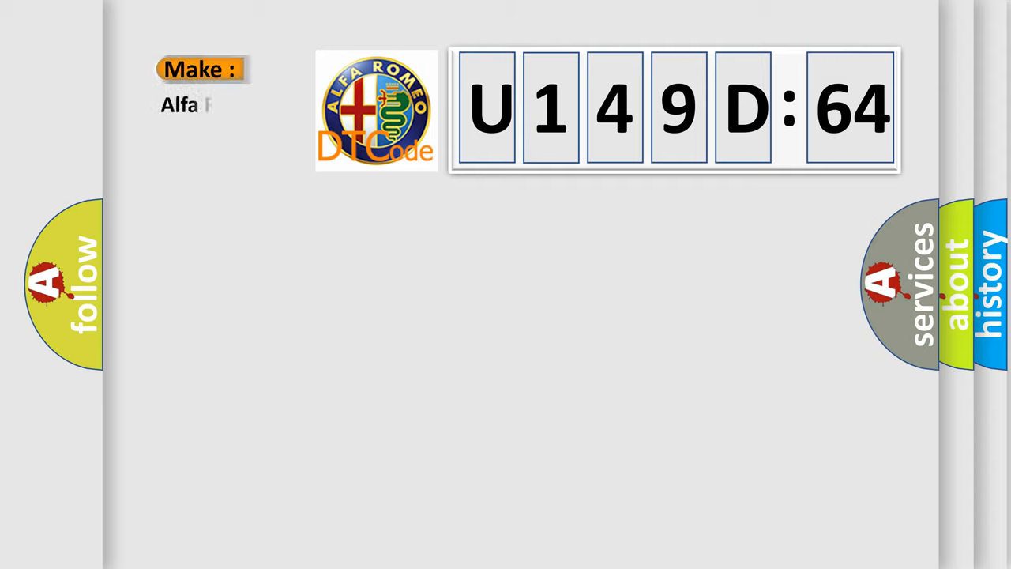
- Complete the Make field with 'Romeo' so it reads Alfa Romeo
type("Romeo")
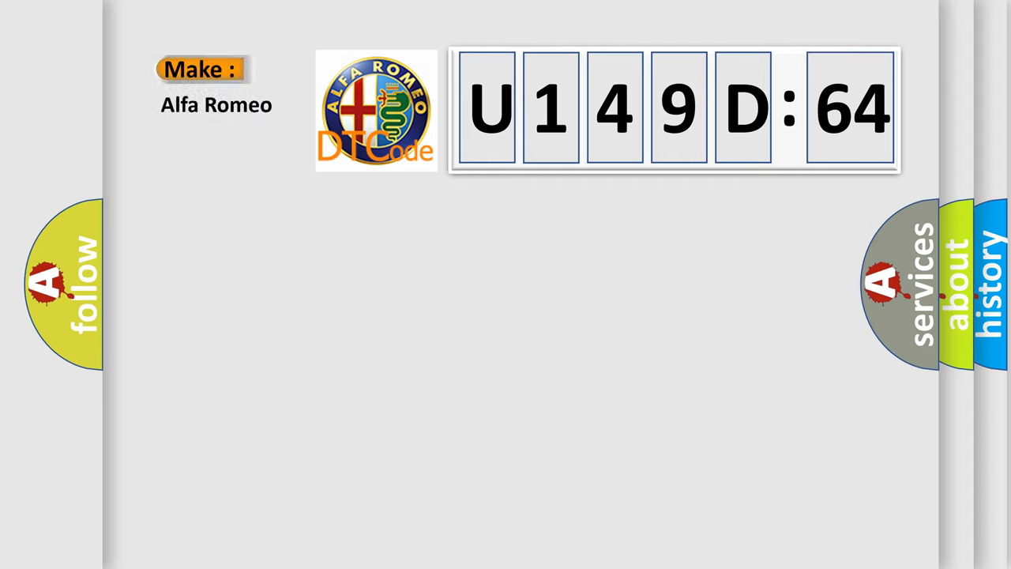